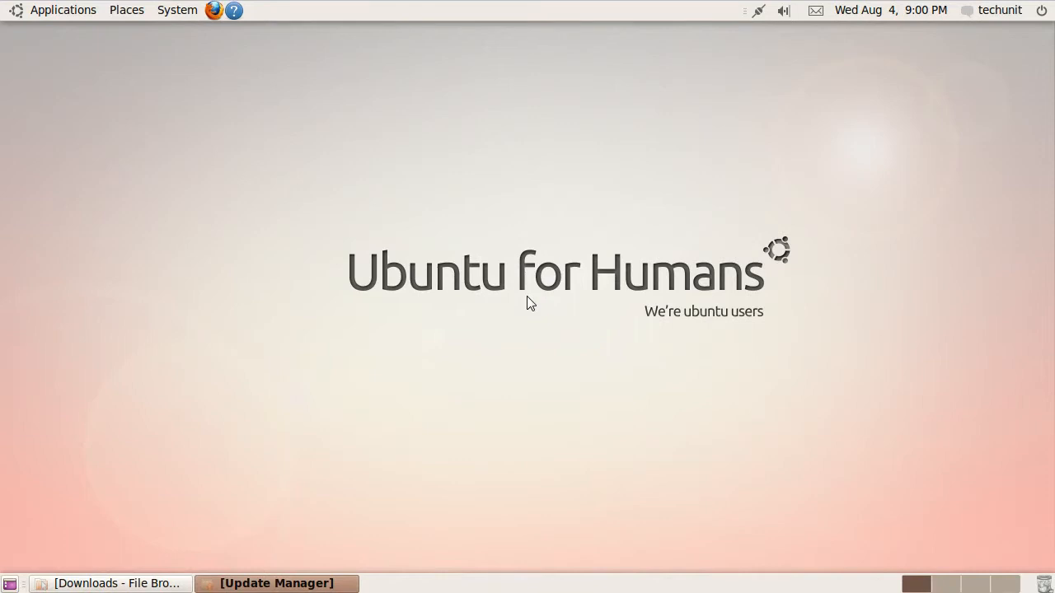
Launch Ubuntu Software Center from the Applications menu on the top panel.
left_click(63, 10)
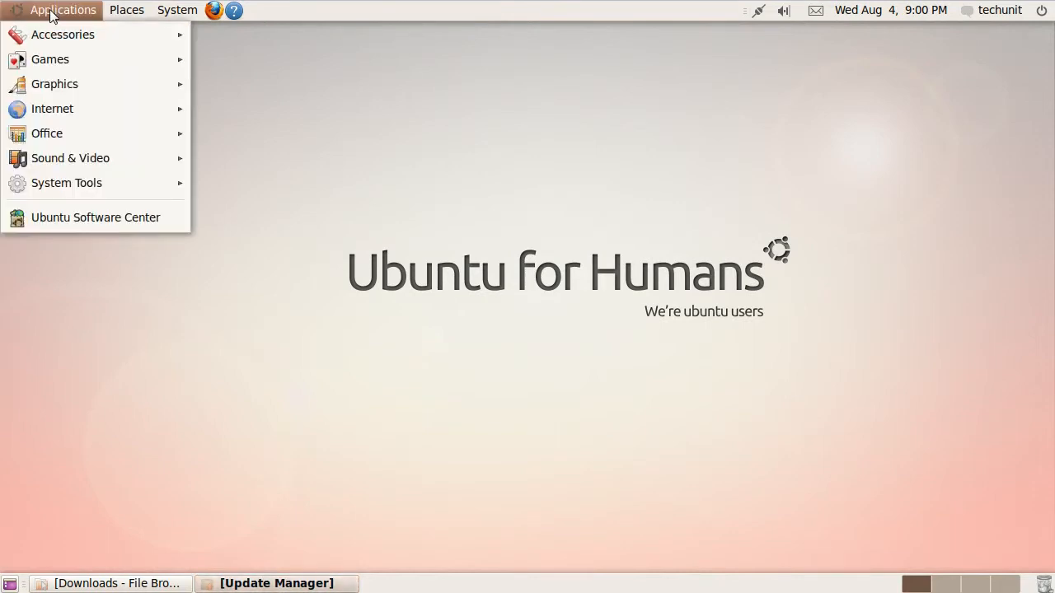
left_click(95, 217)
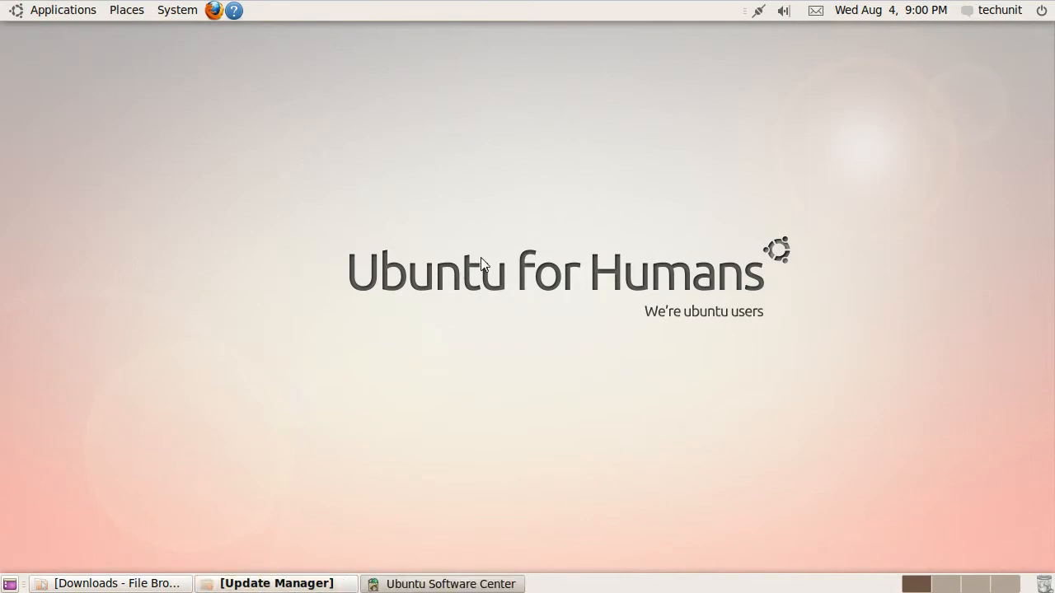
Search the Software Center for 'Abi' to list AbiWord packages.
left_click(449, 584)
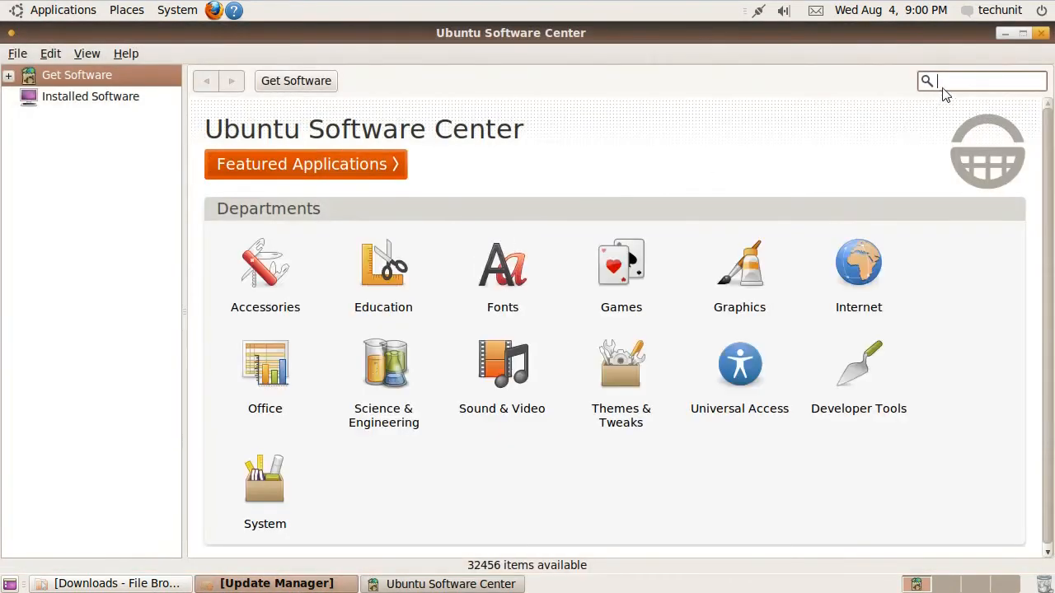
type("Abiword")
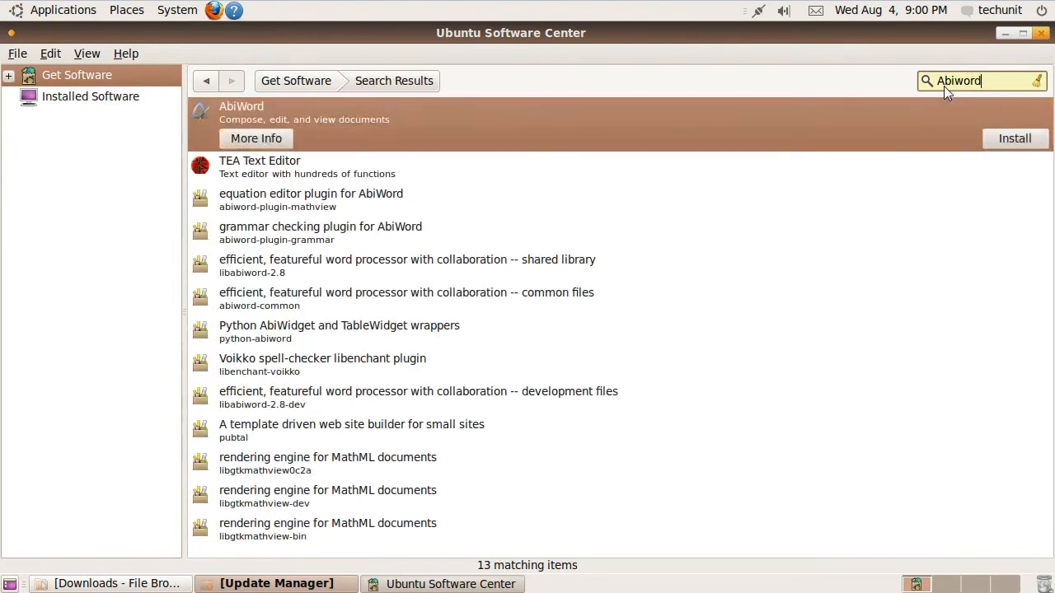
mouse_move(1020, 153)
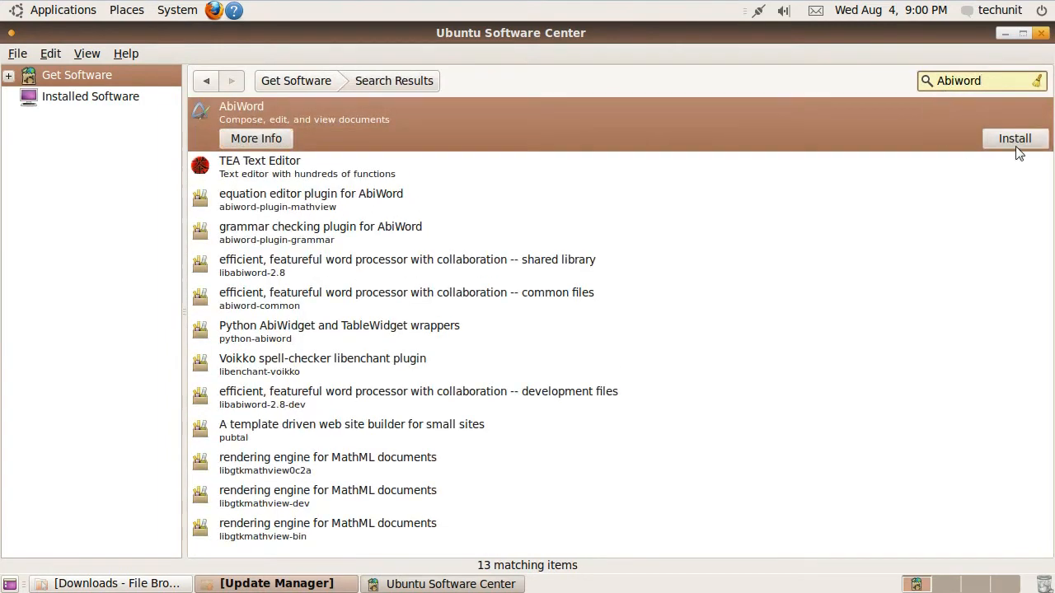
Install AbiWord, authenticating with the account password.
left_click(1015, 137)
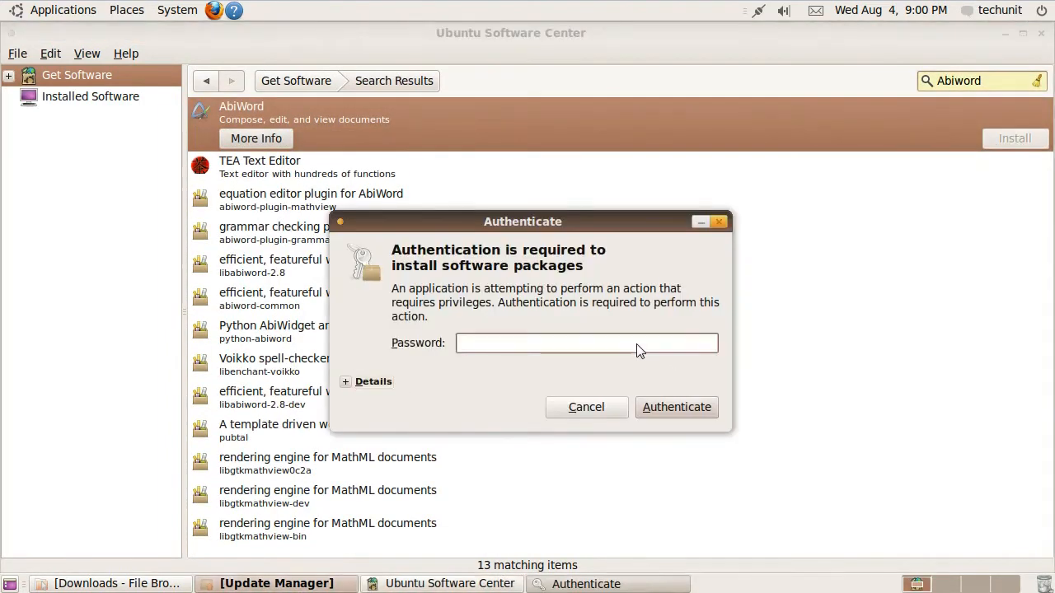
type("•")
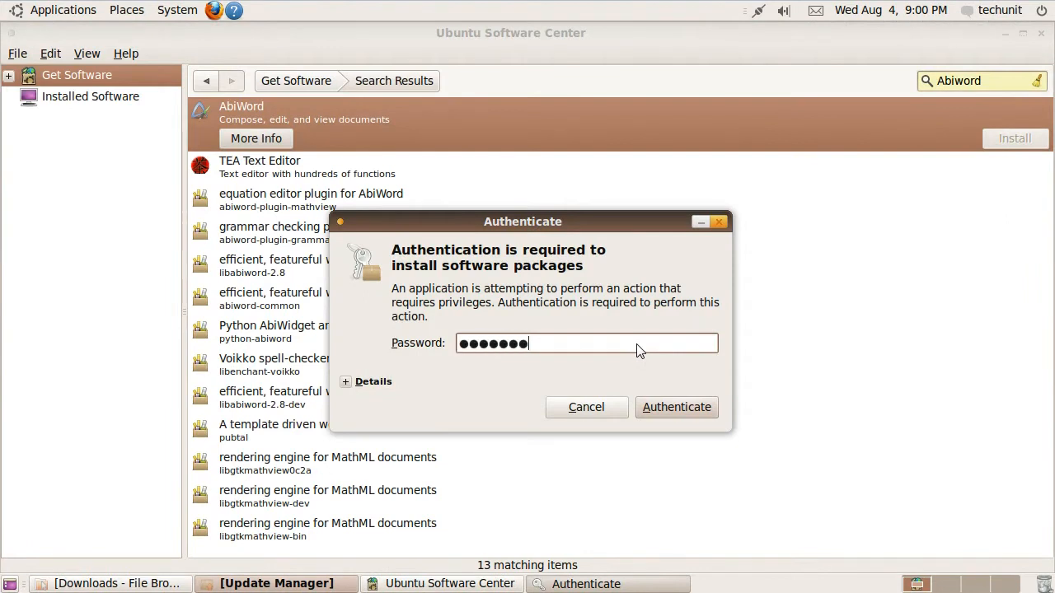
type("•")
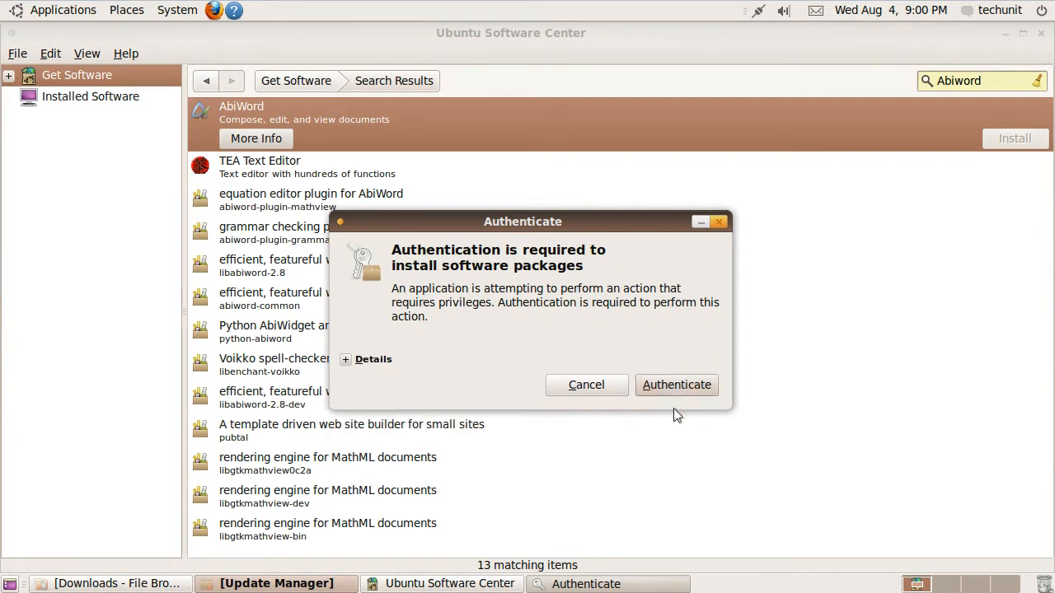
left_click(677, 385)
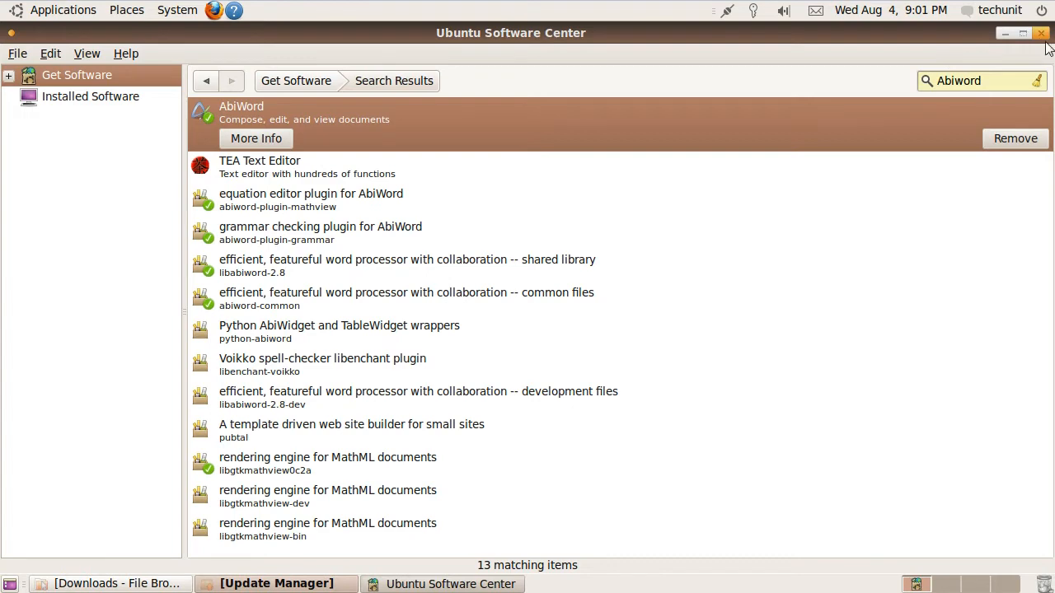
Close Ubuntu Software Center and launch AbiWord from Applications > Office.
left_click(1041, 34)
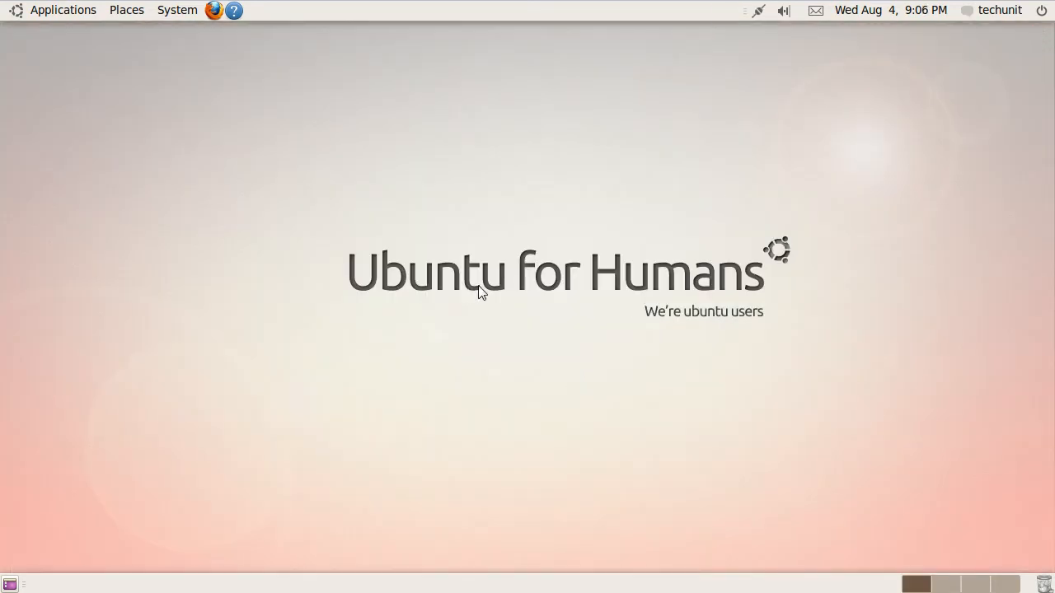
mouse_move(107, 157)
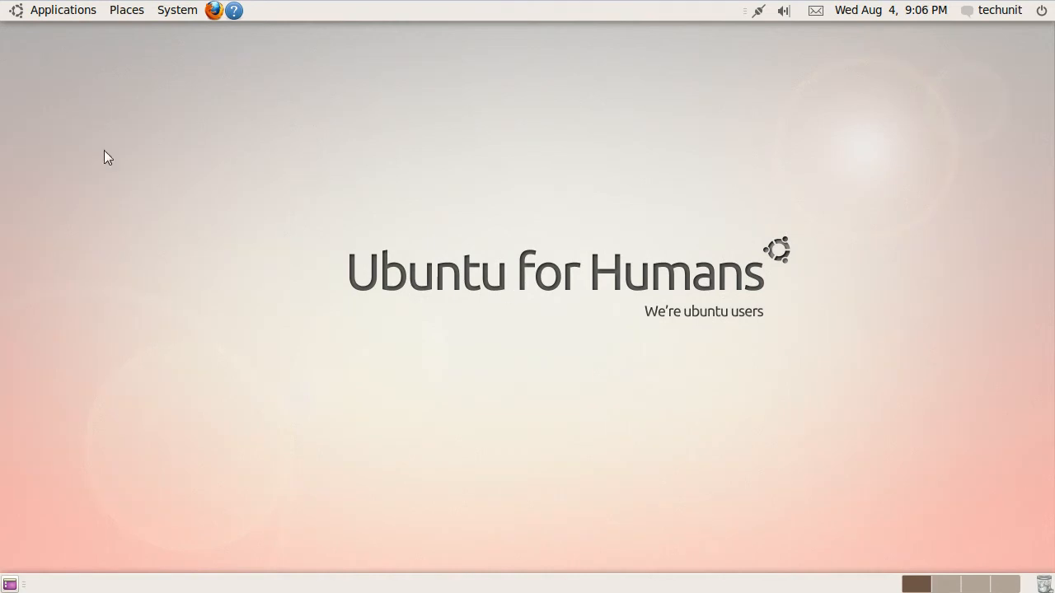
left_click(63, 10)
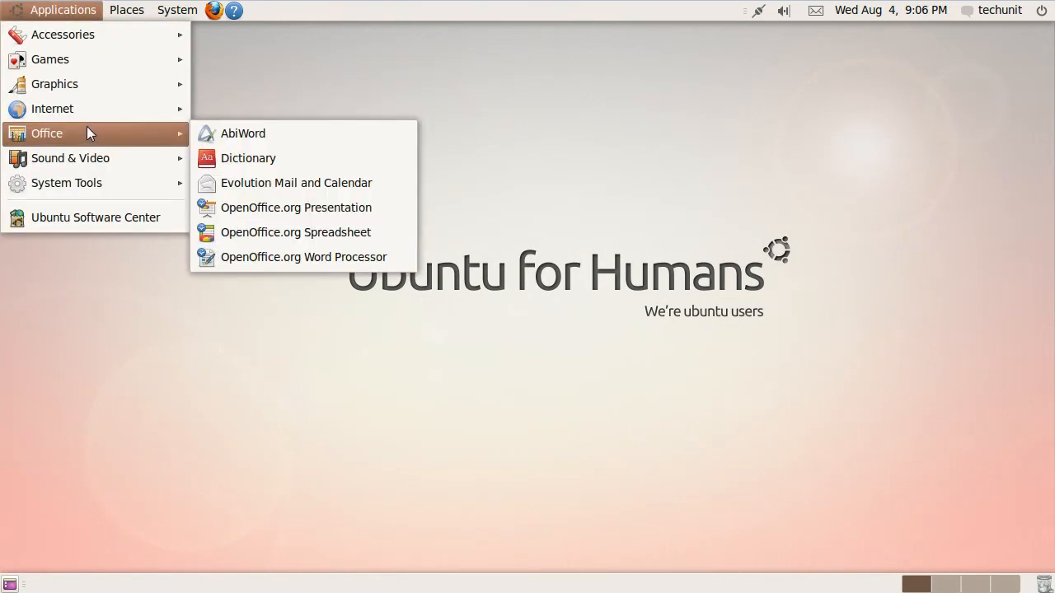
left_click(242, 133)
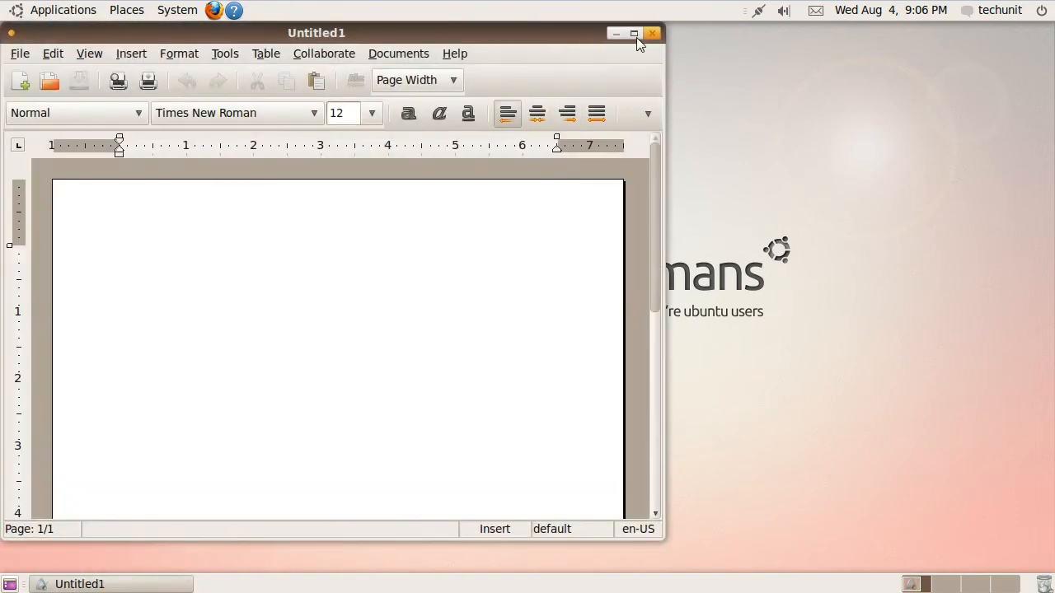
Maximize the AbiWord window and click into the blank Untitled1 page.
left_click(632, 32)
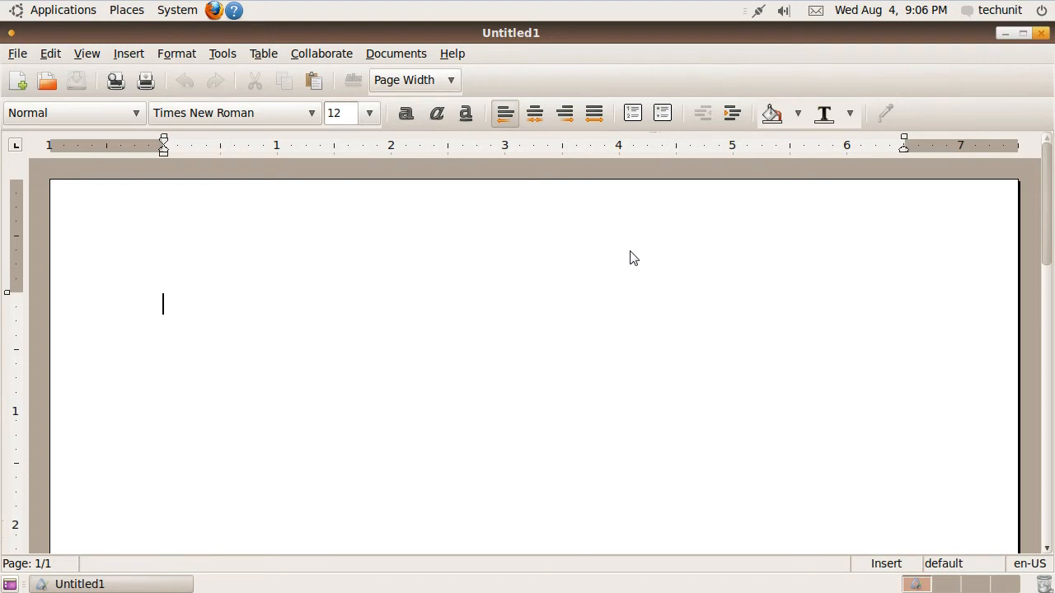
mouse_move(333, 169)
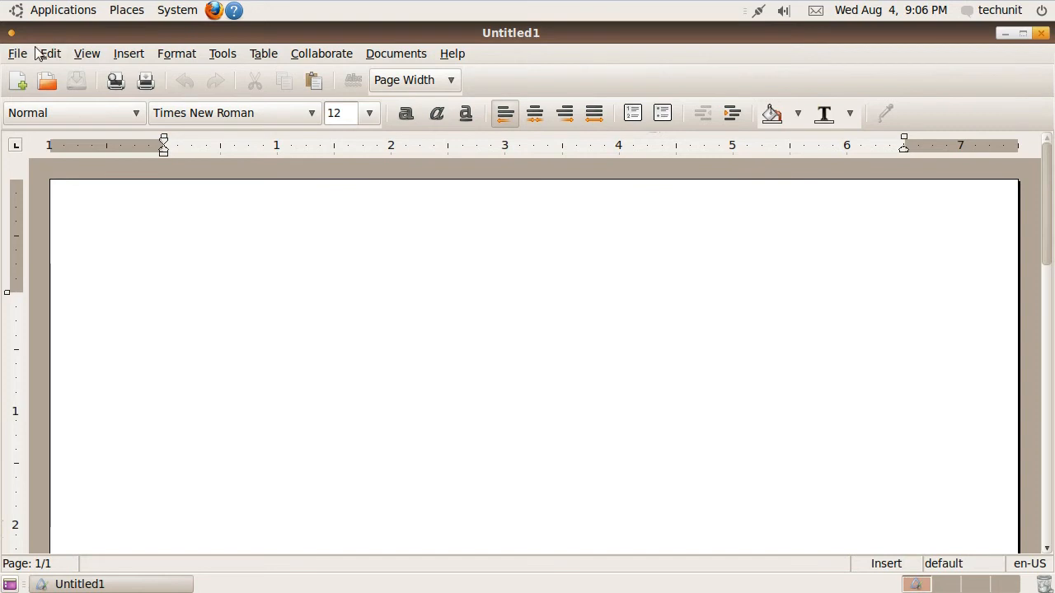
left_click(163, 305)
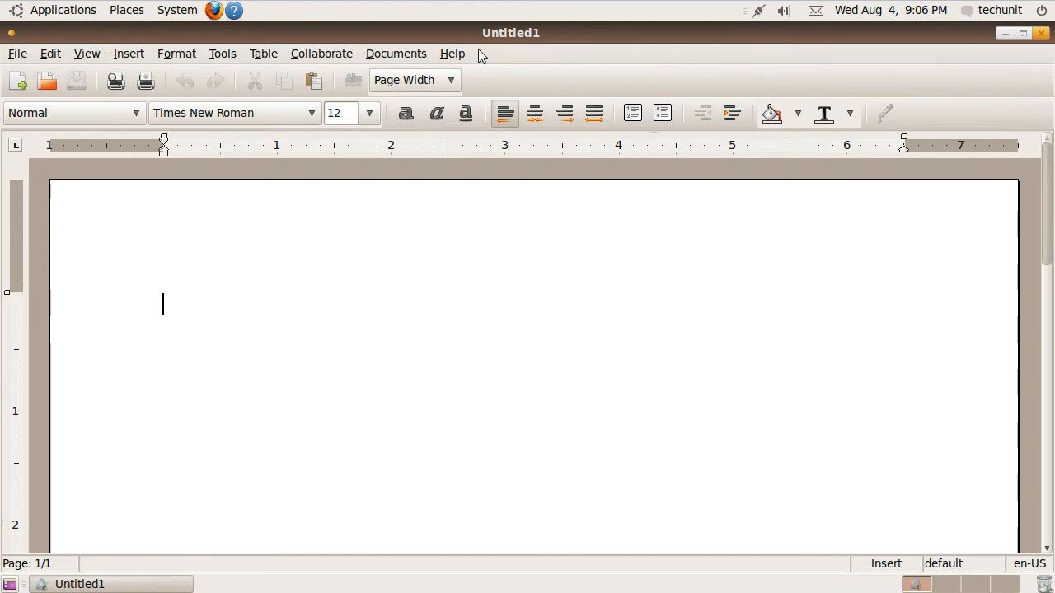
left_click(176, 53)
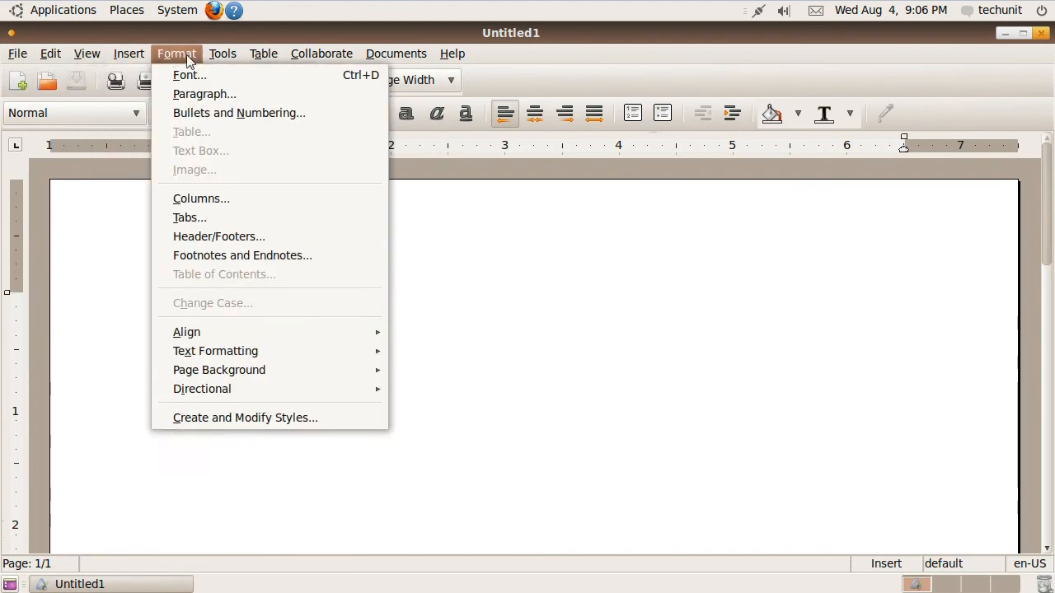
left_click(453, 53)
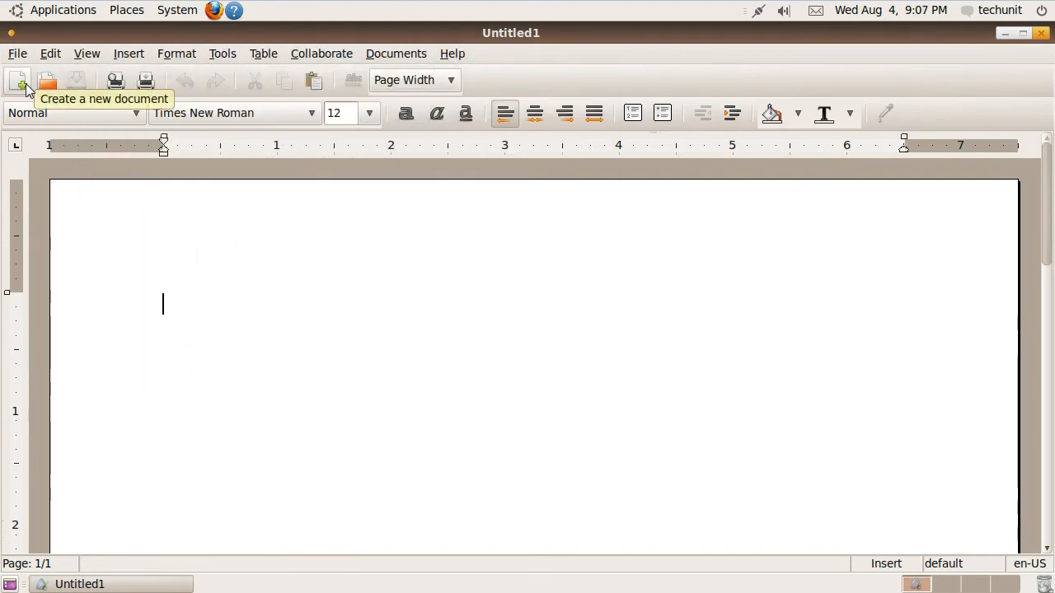
mouse_move(116, 82)
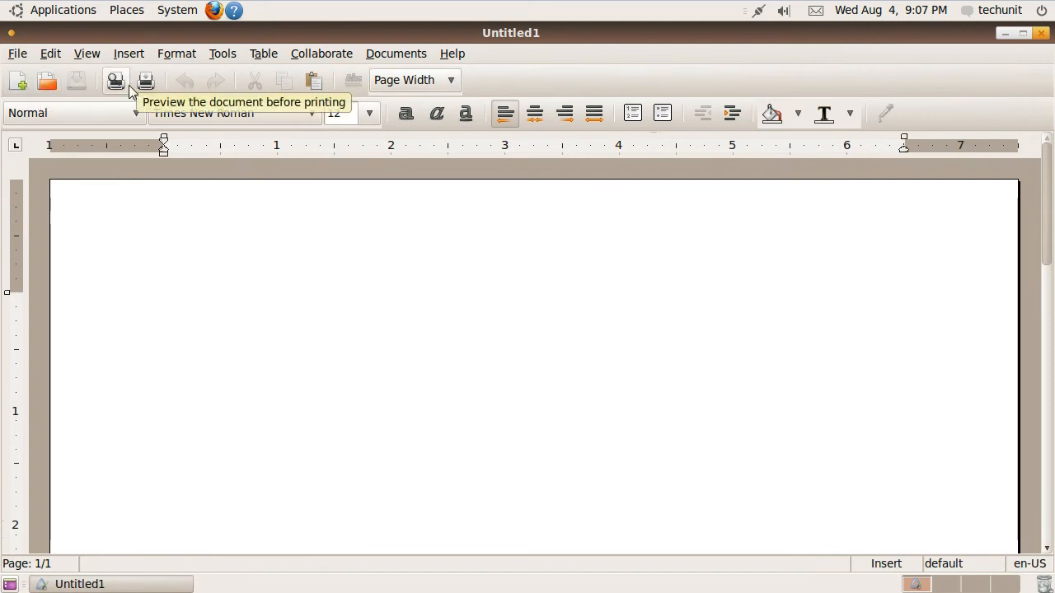
mouse_move(426, 88)
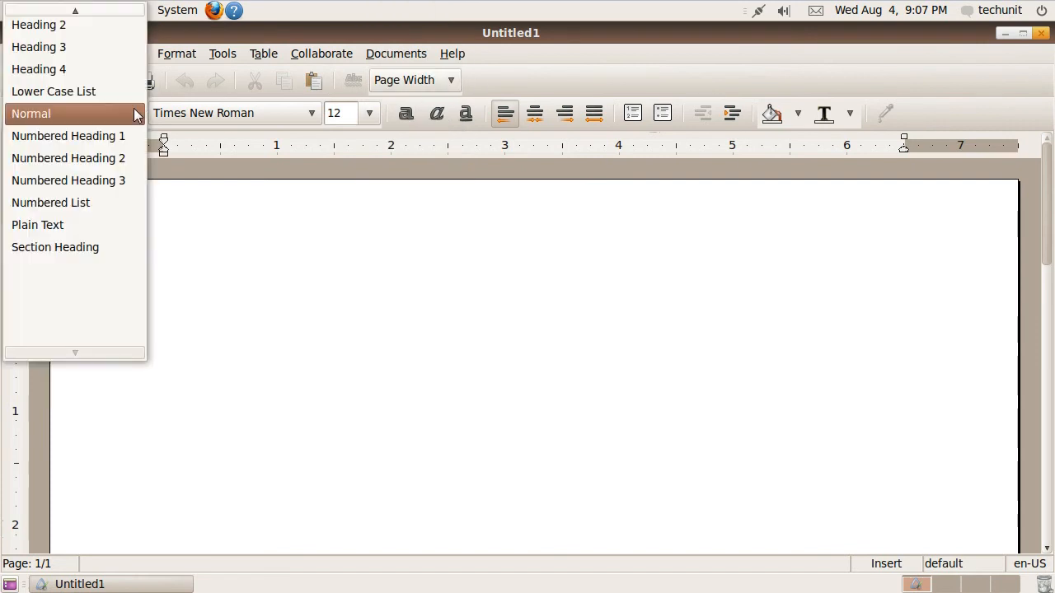
left_click(30, 113)
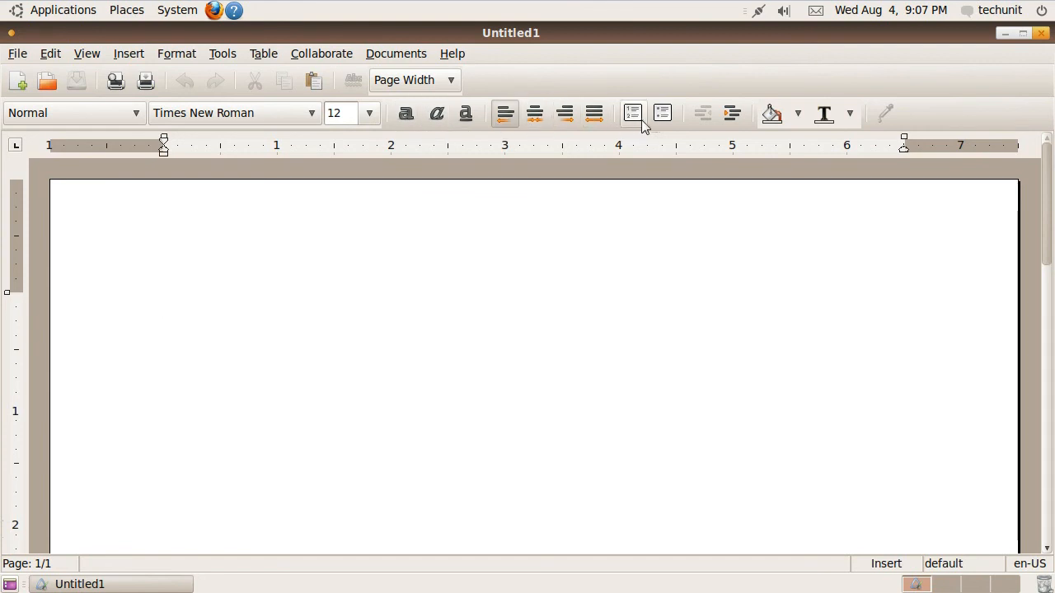
mouse_move(661, 119)
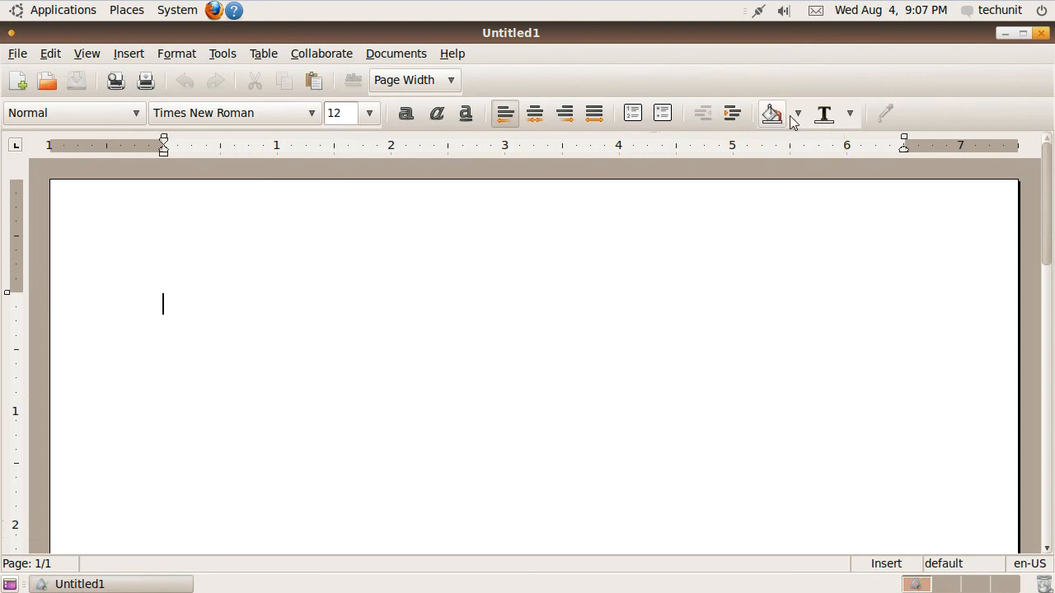
mouse_move(824, 113)
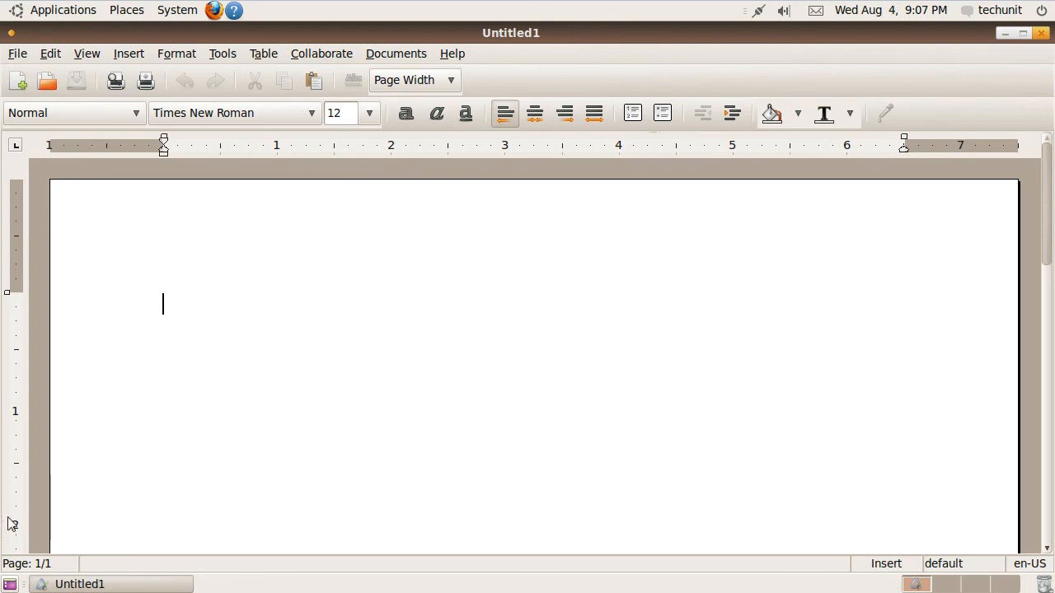
left_click_drag(163, 150, 165, 150)
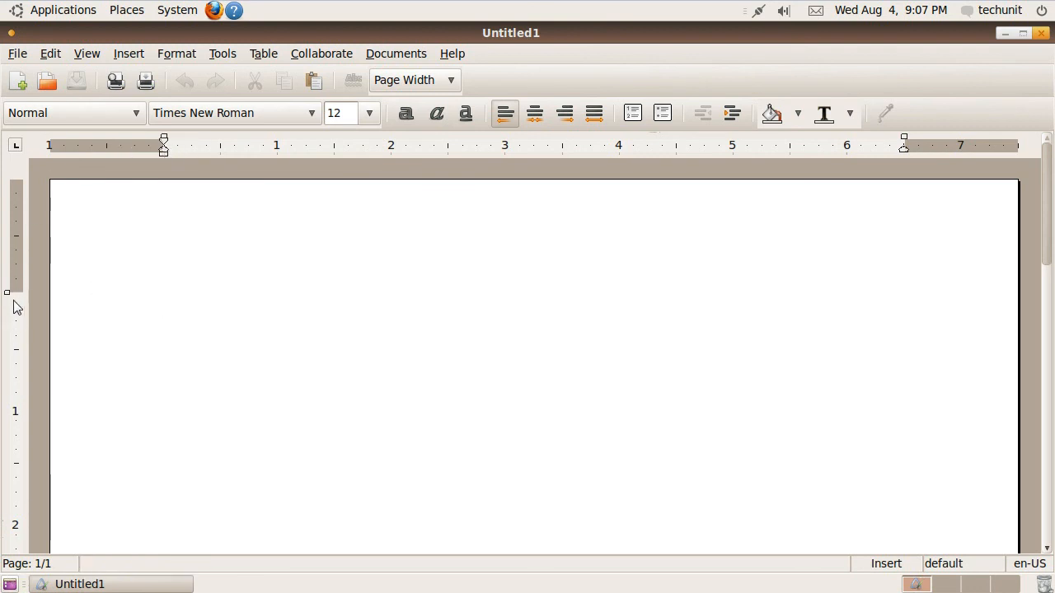
left_click(163, 305)
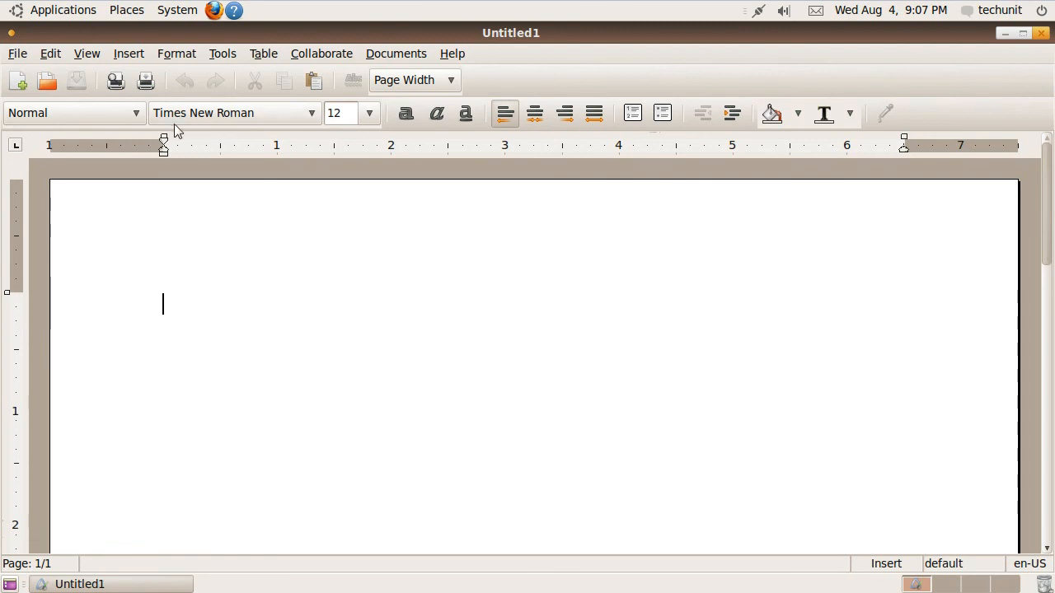